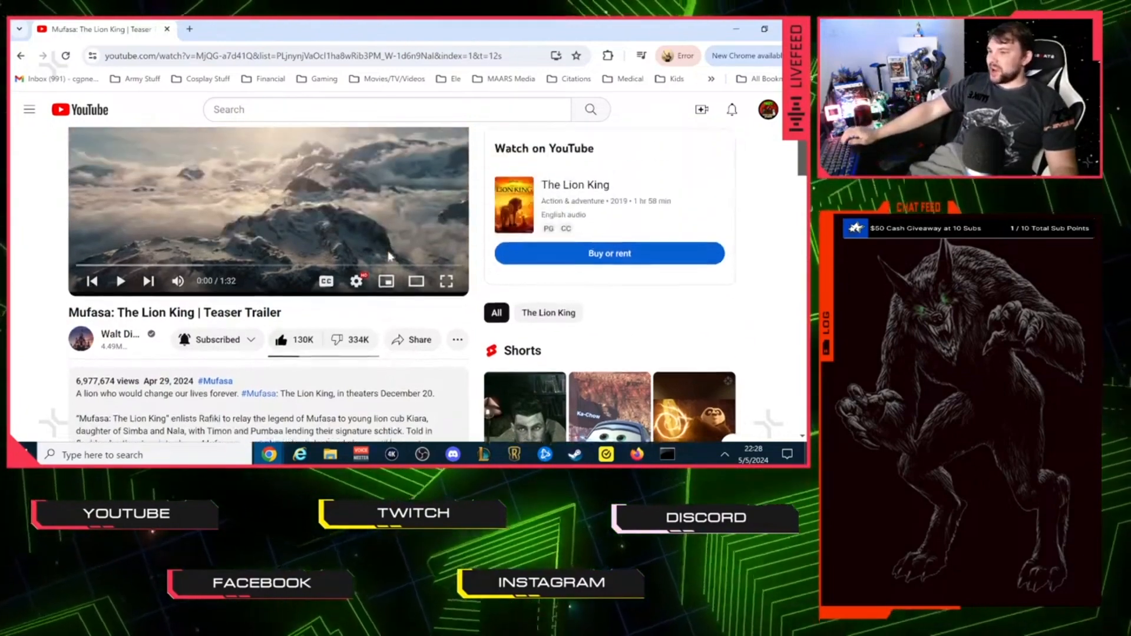
Step: Search Google Images for 'the lion king live action fixed', browse results, then return to the Mufasa teaser
scroll(down, 3)
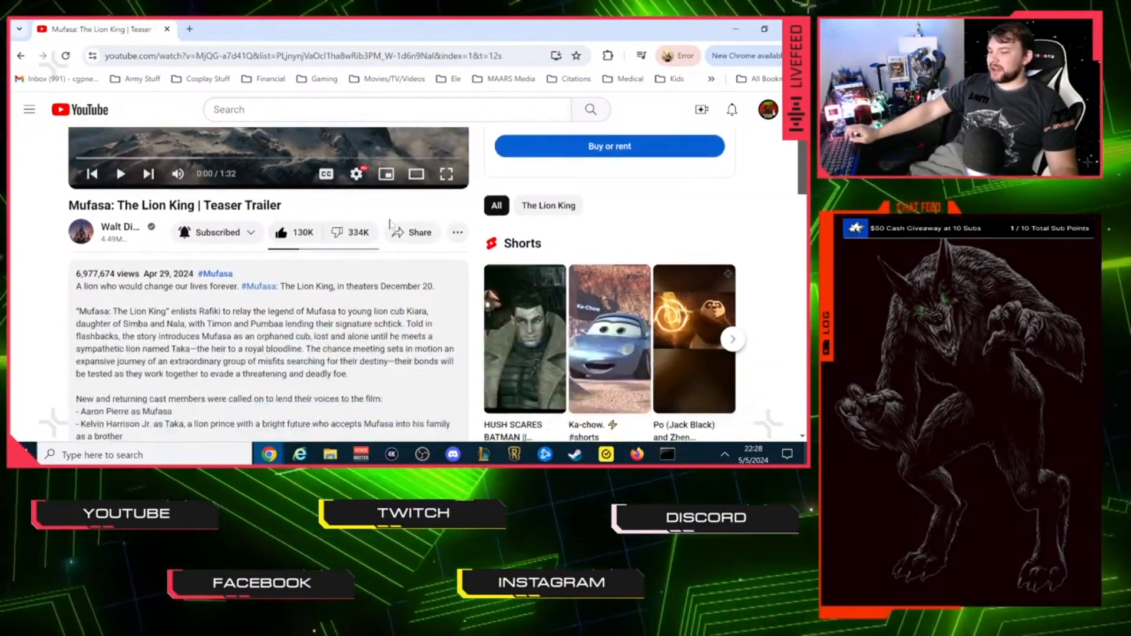
scroll(down, 3)
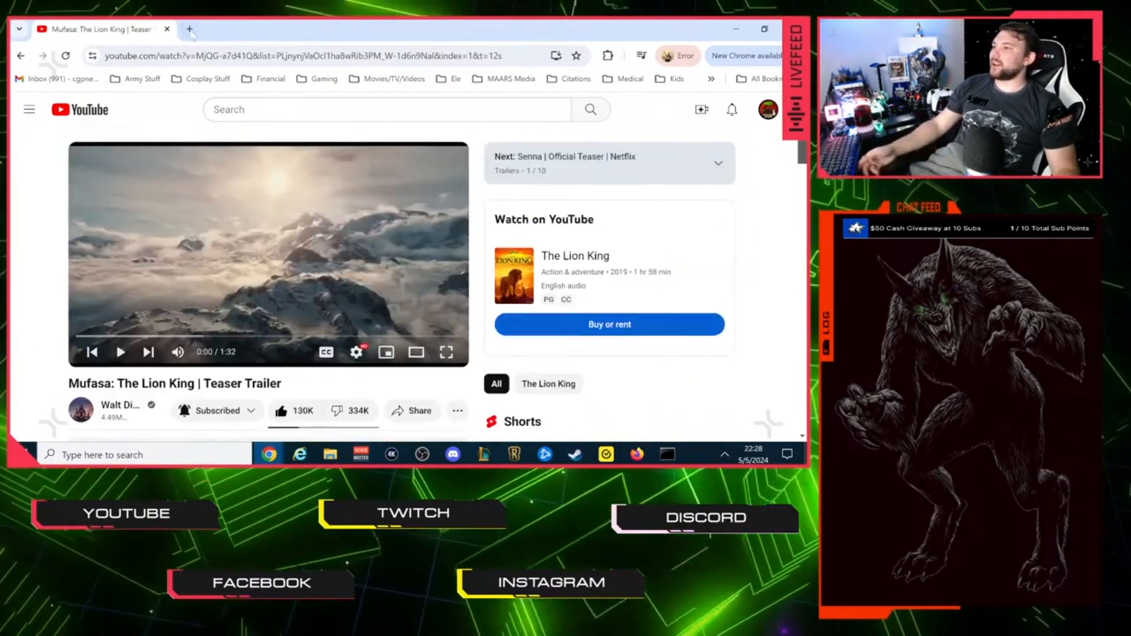
text(the lion king live action fixed)
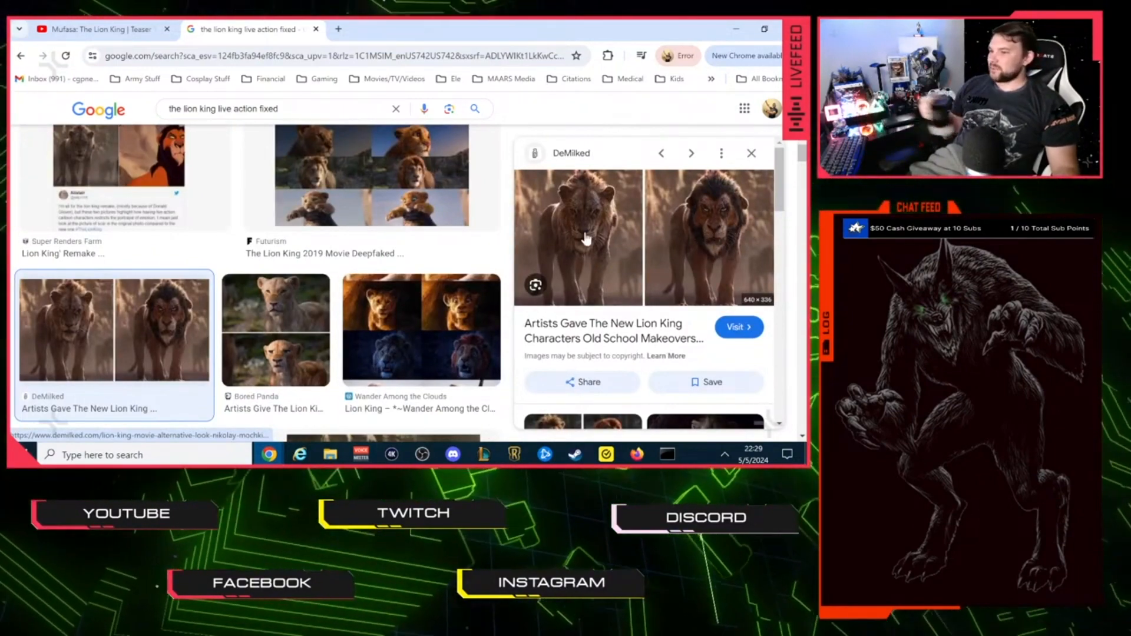
mouse_move(596, 250)
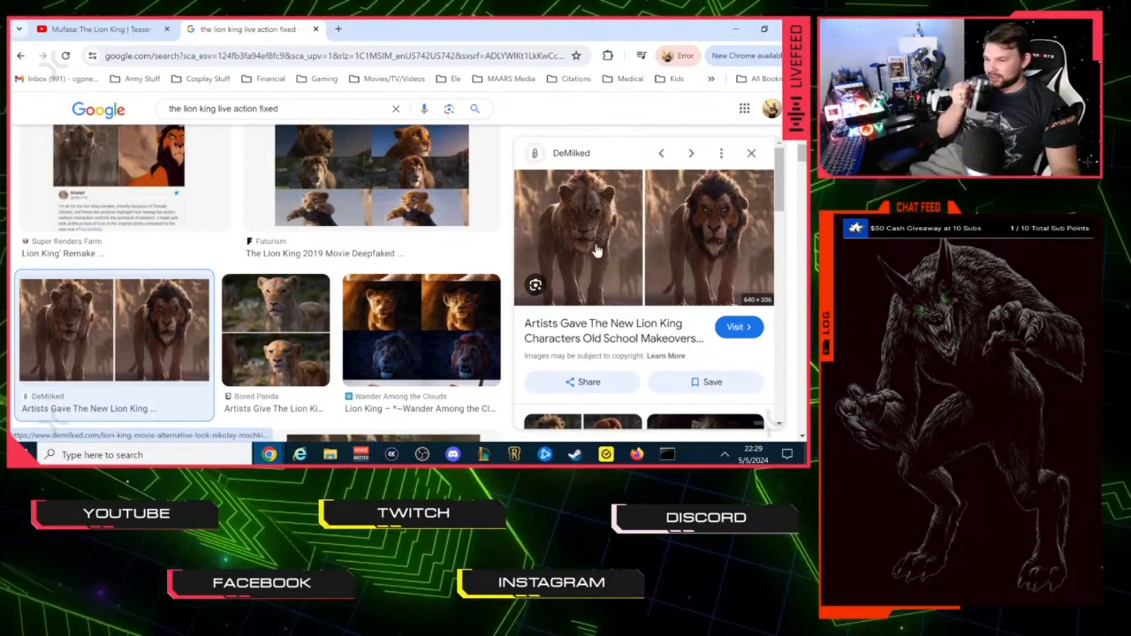
scroll(down, 3)
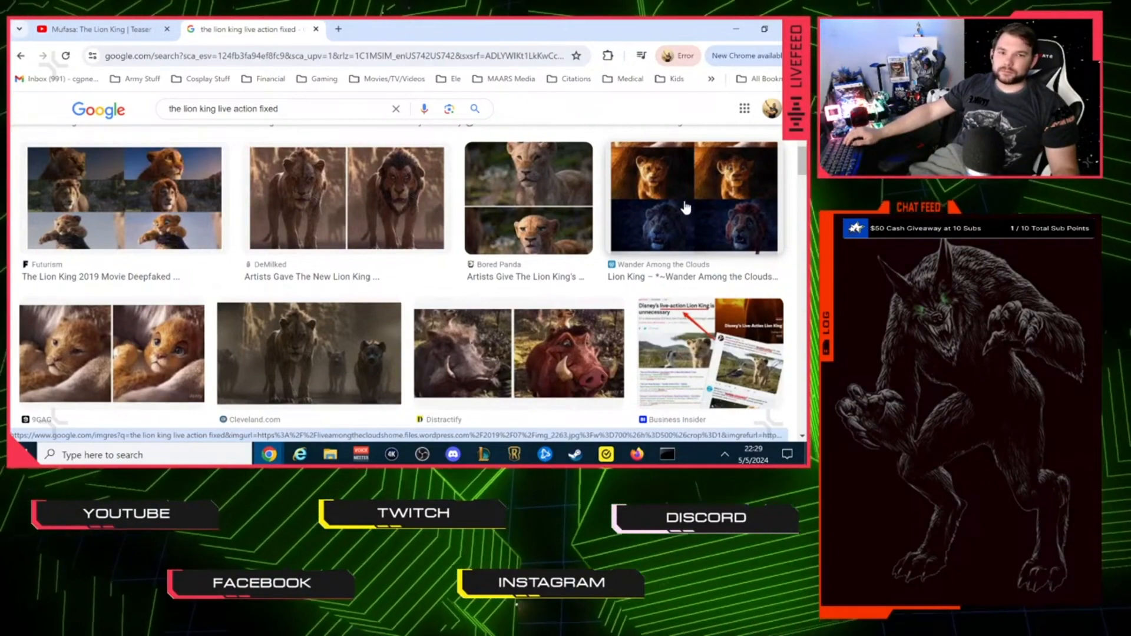
scroll(down, 3)
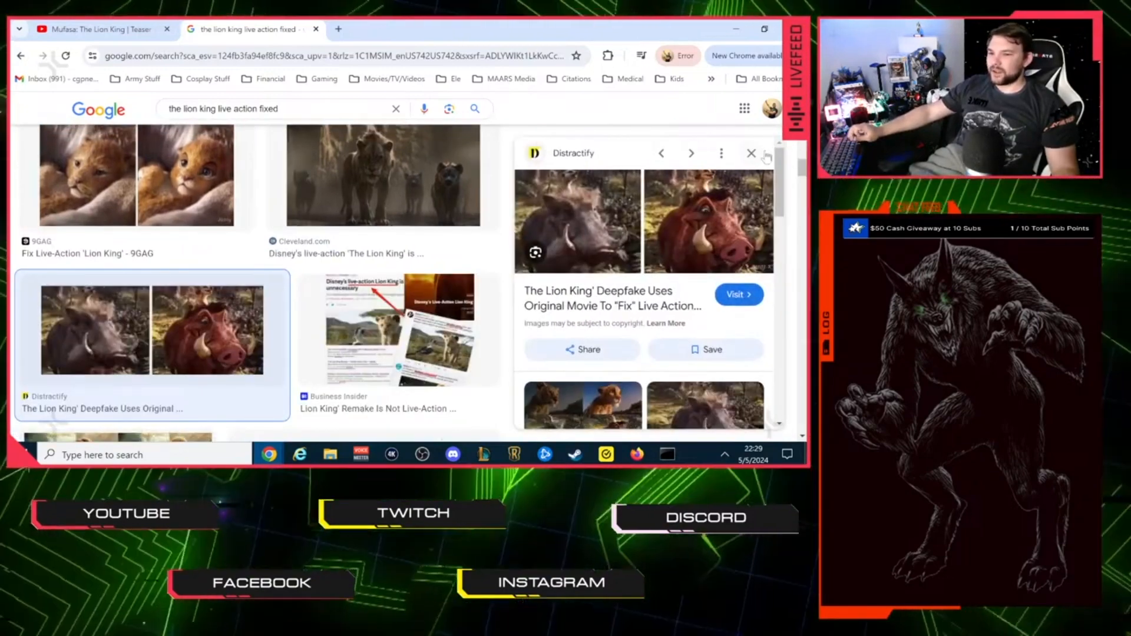
click(750, 153)
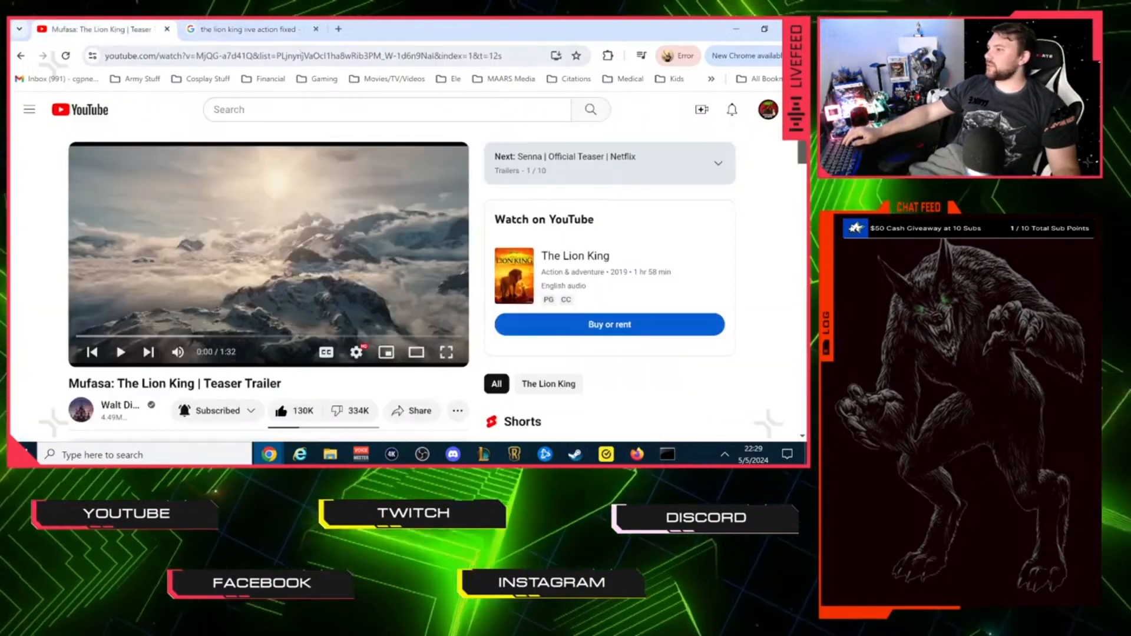
Step: Scroll through the Mufasa teaser trailer's description and cast list
scroll(down, 3)
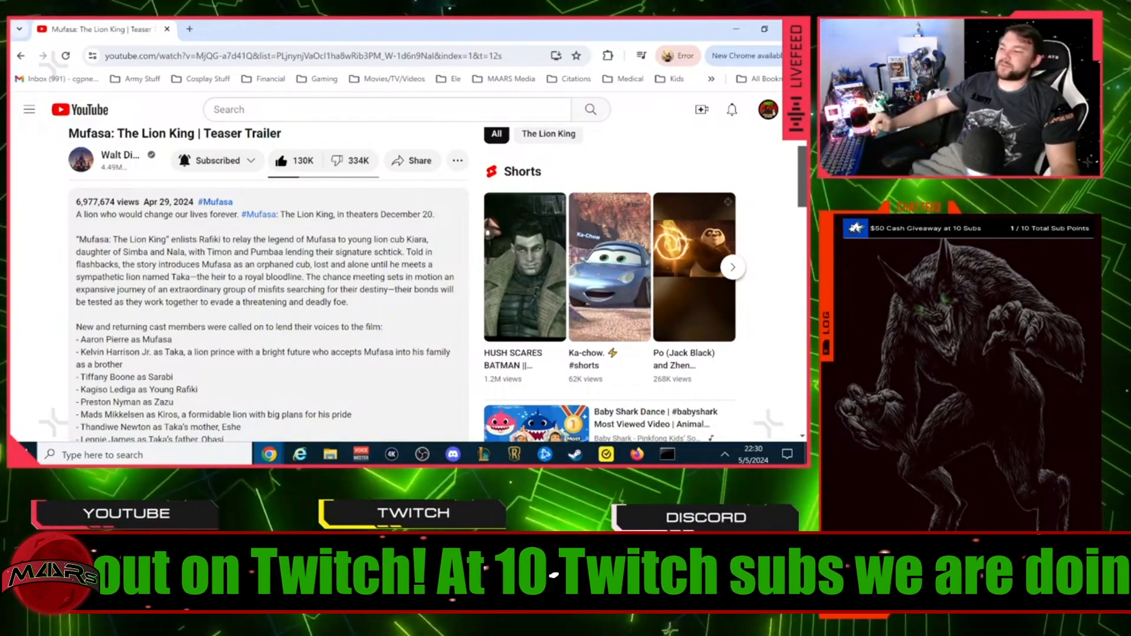
scroll(down, 3)
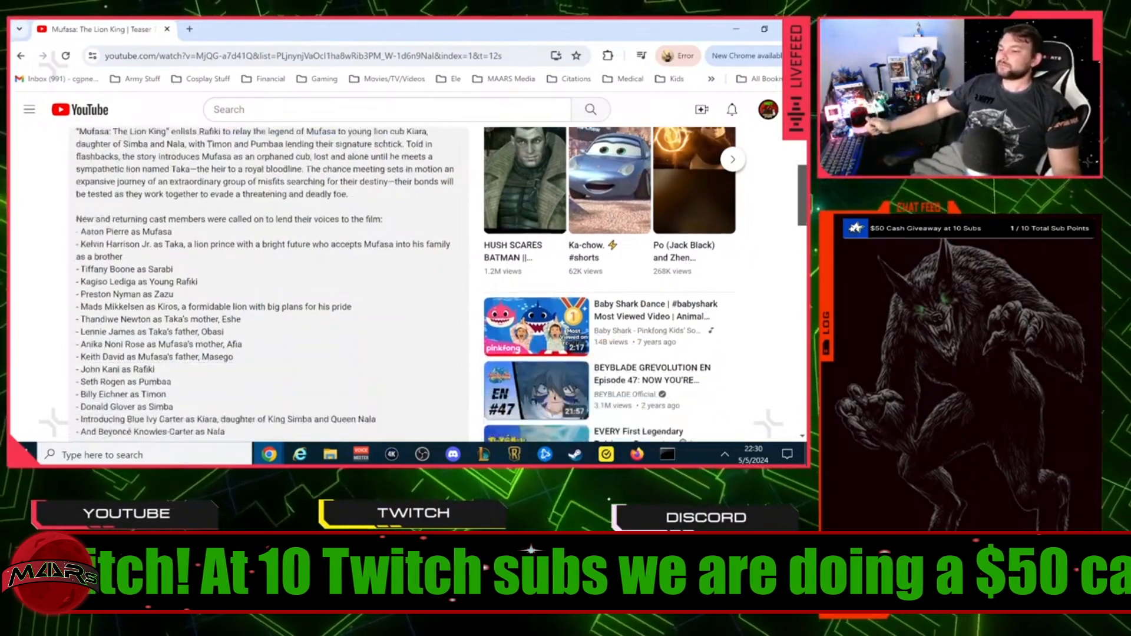